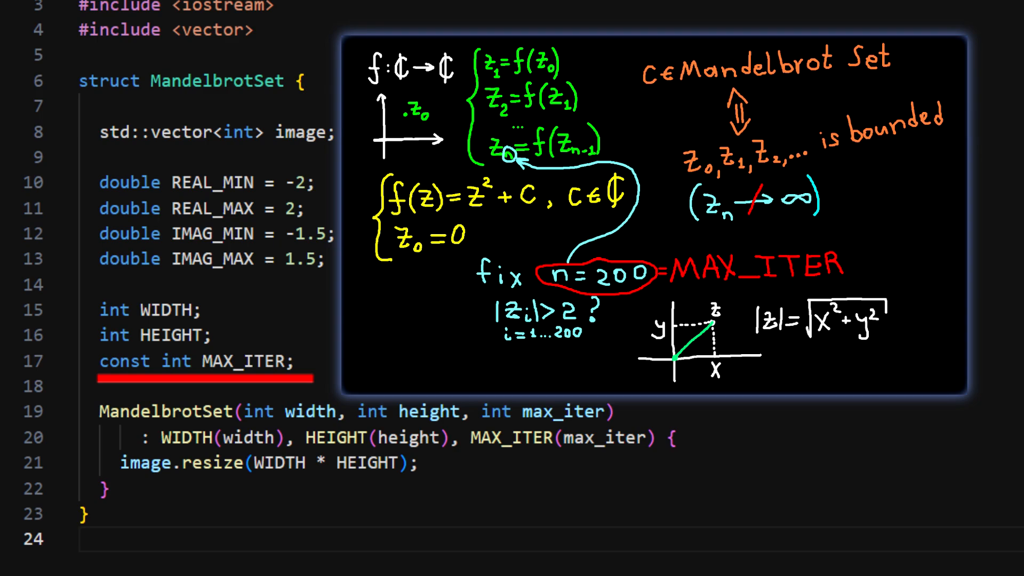
type("less or equal*")
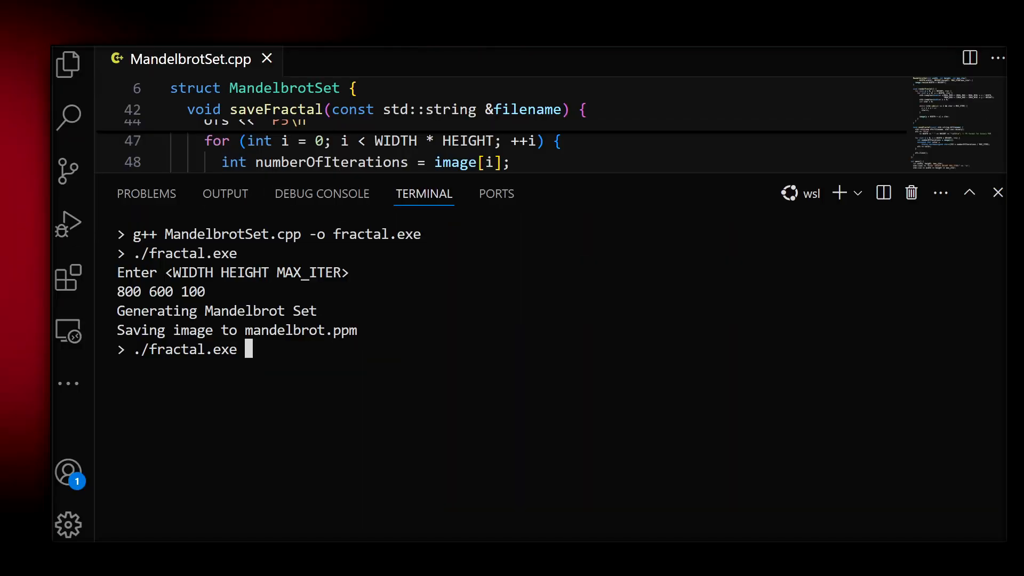
type("4000 30")
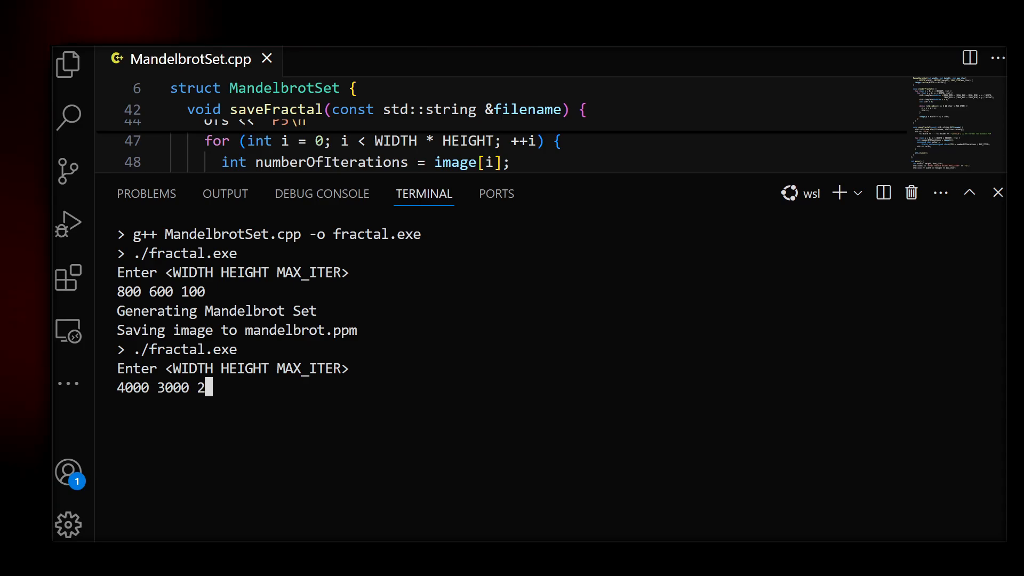
type("00")
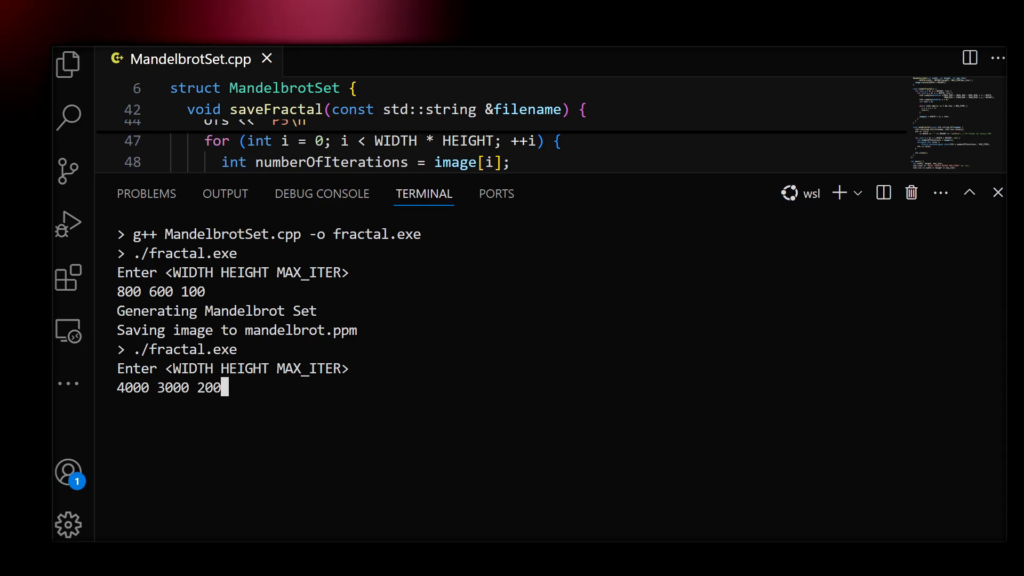